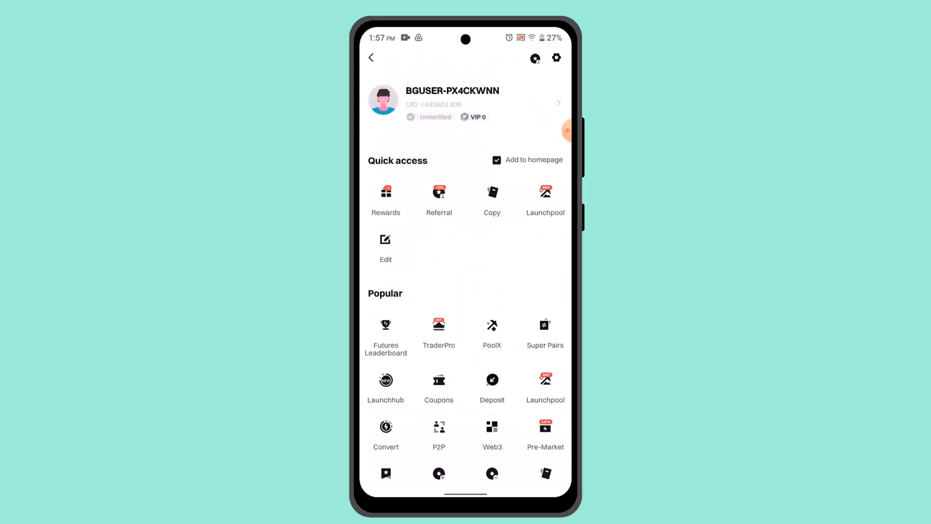
Step: Reach Assets through the More services list from the profile menu
scroll(down, 3)
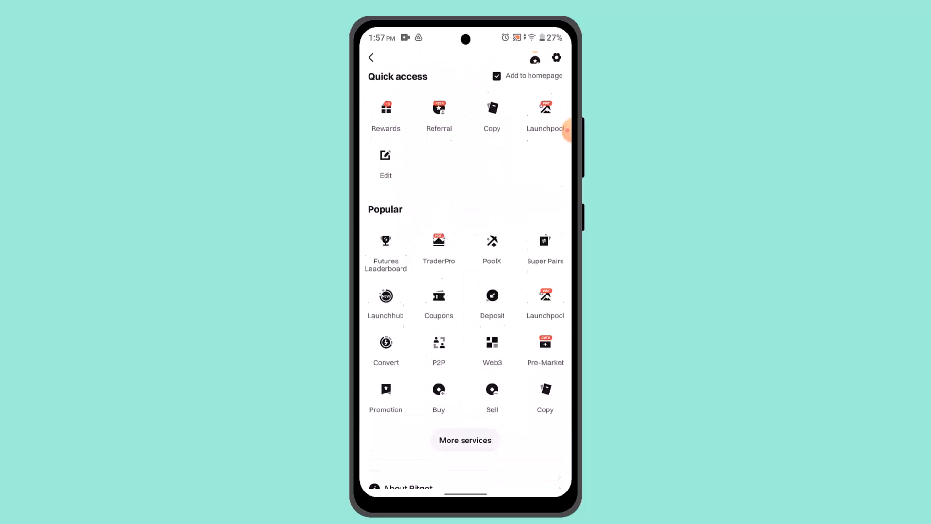
click(465, 440)
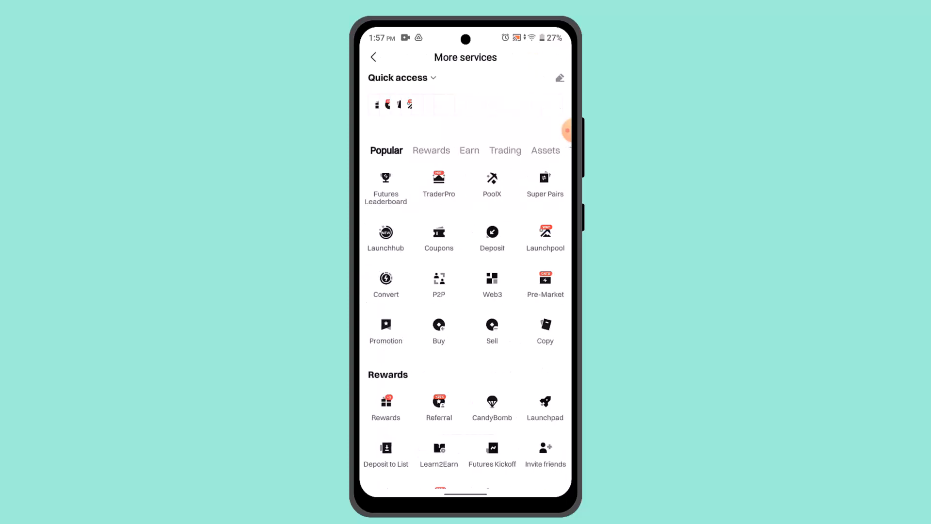
scroll(down, 3)
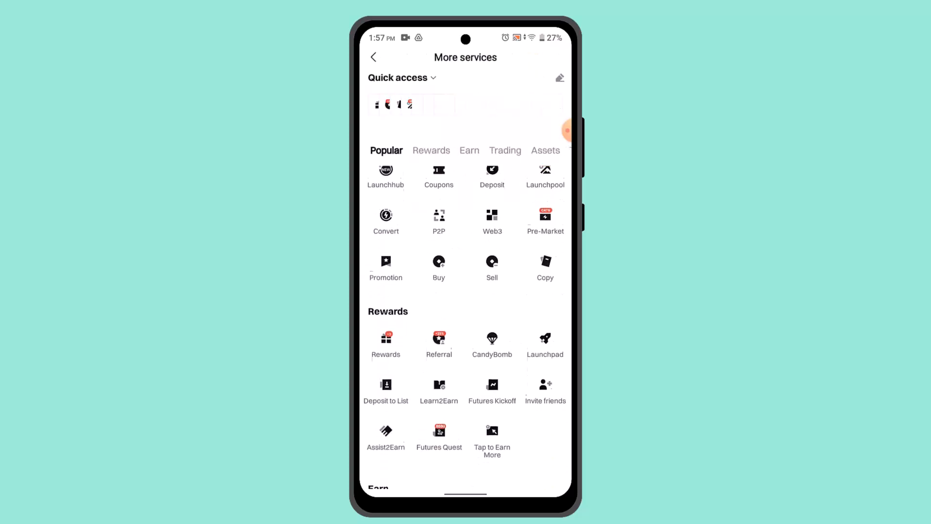
scroll(down, 3)
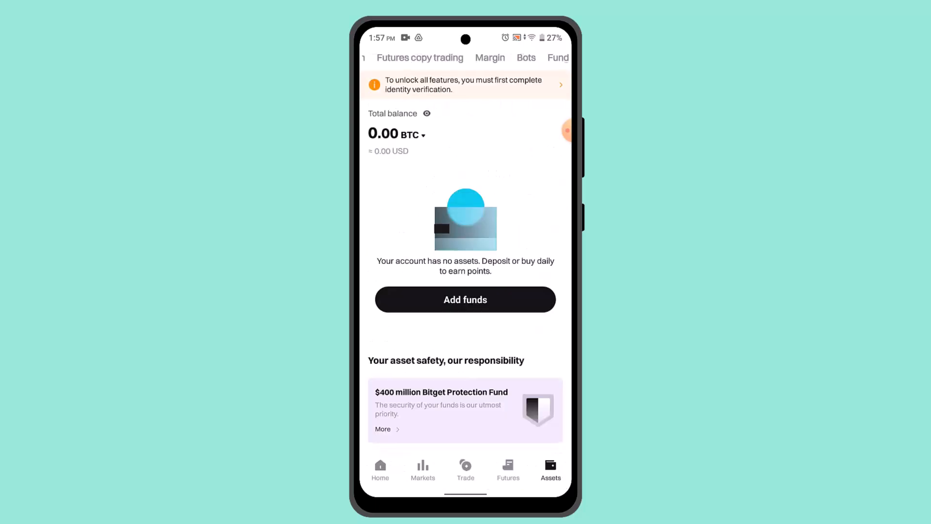
Step: From the Spot account start a Transfer and view its history, empty for the last 7 days
click(429, 58)
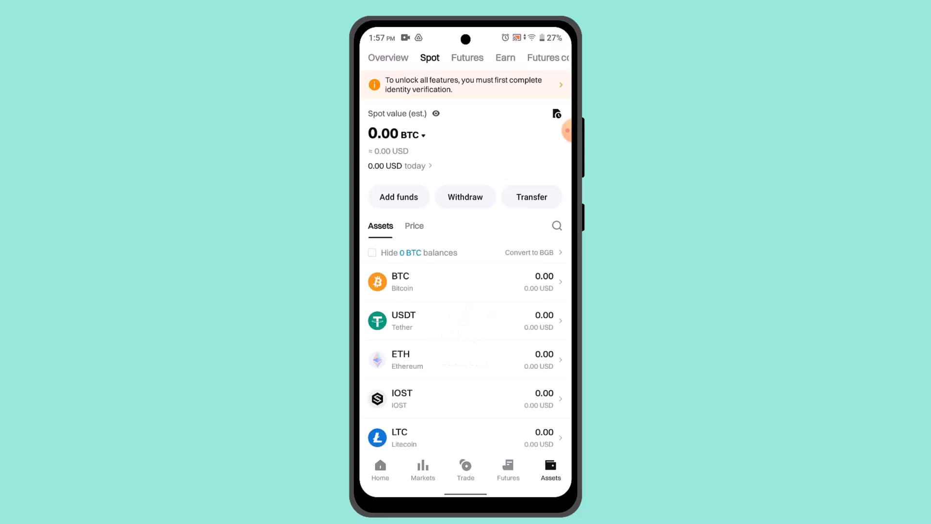
click(532, 197)
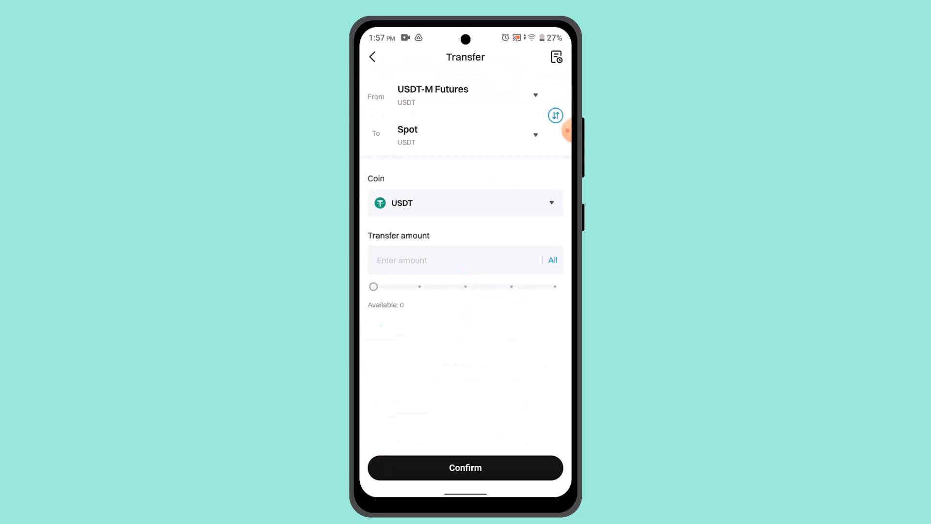
click(556, 57)
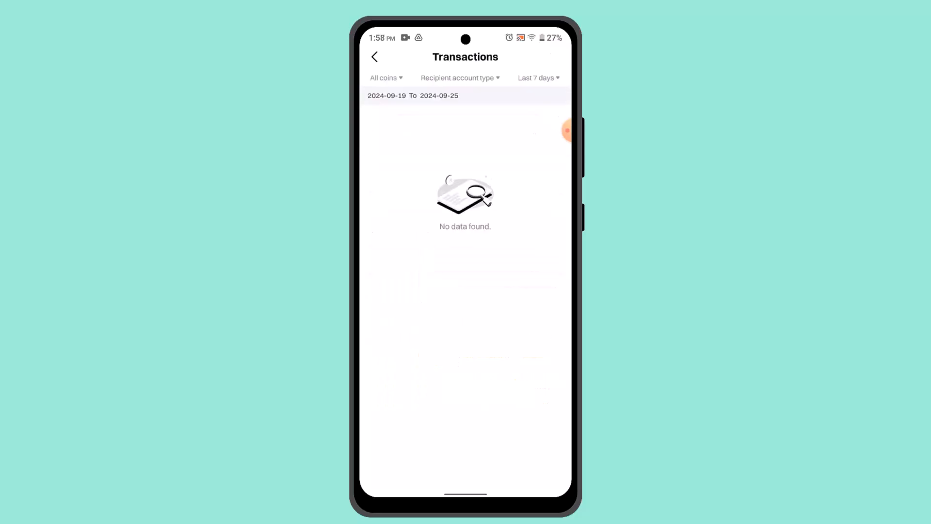